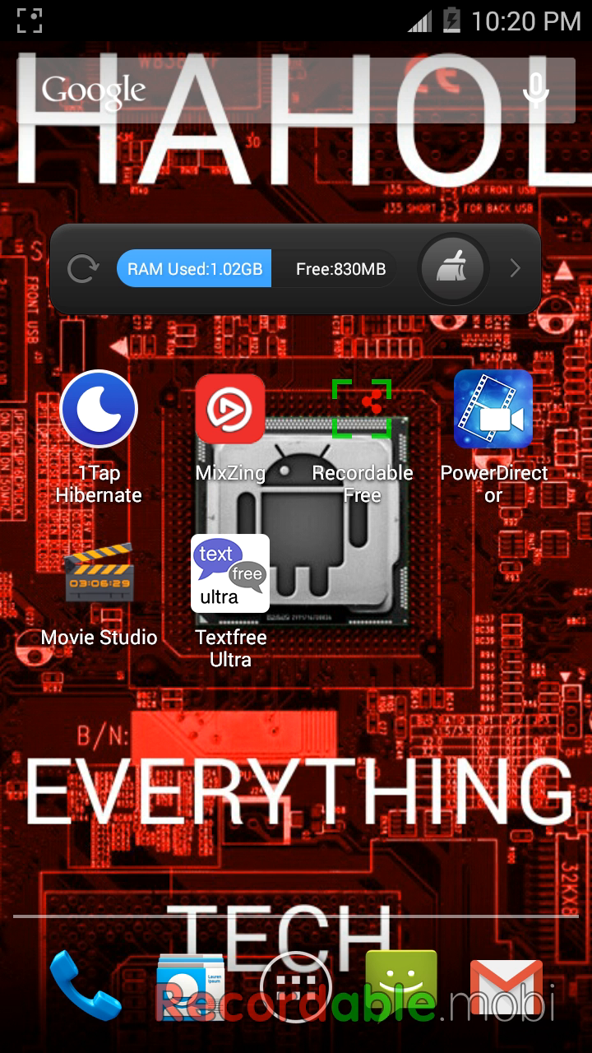
- Launch YouTube from the app drawer and go to the Account page
click(296, 986)
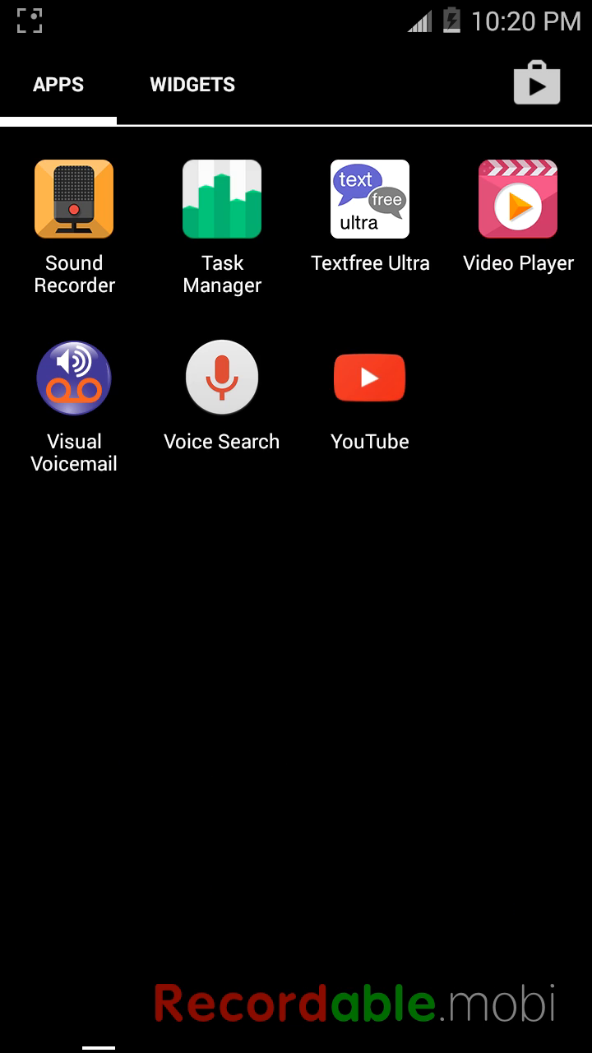
click(368, 379)
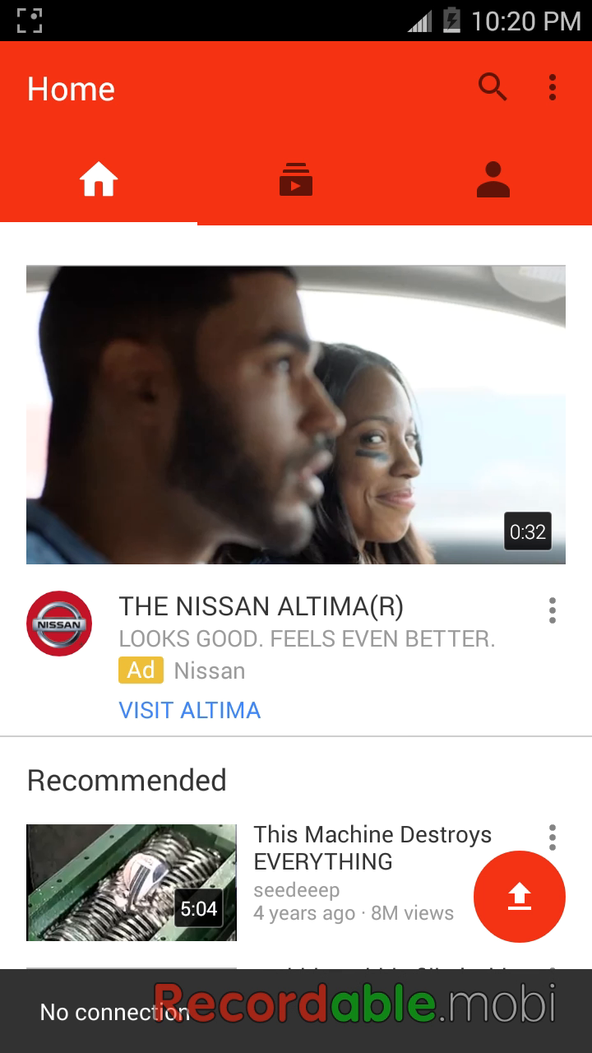
click(493, 179)
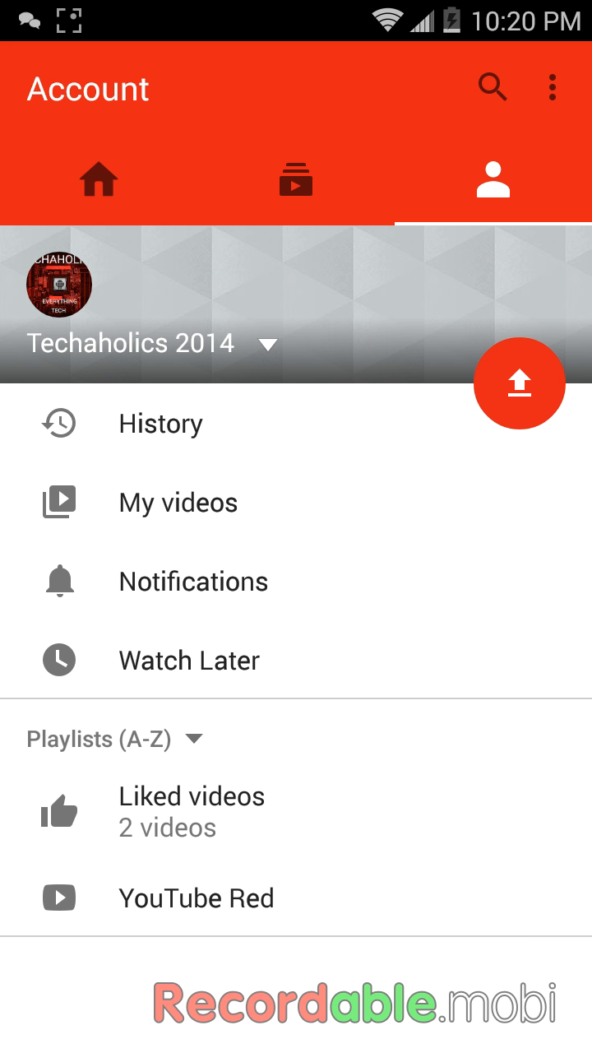
- Browse My videos with their view counts, then return to the Account page
click(178, 504)
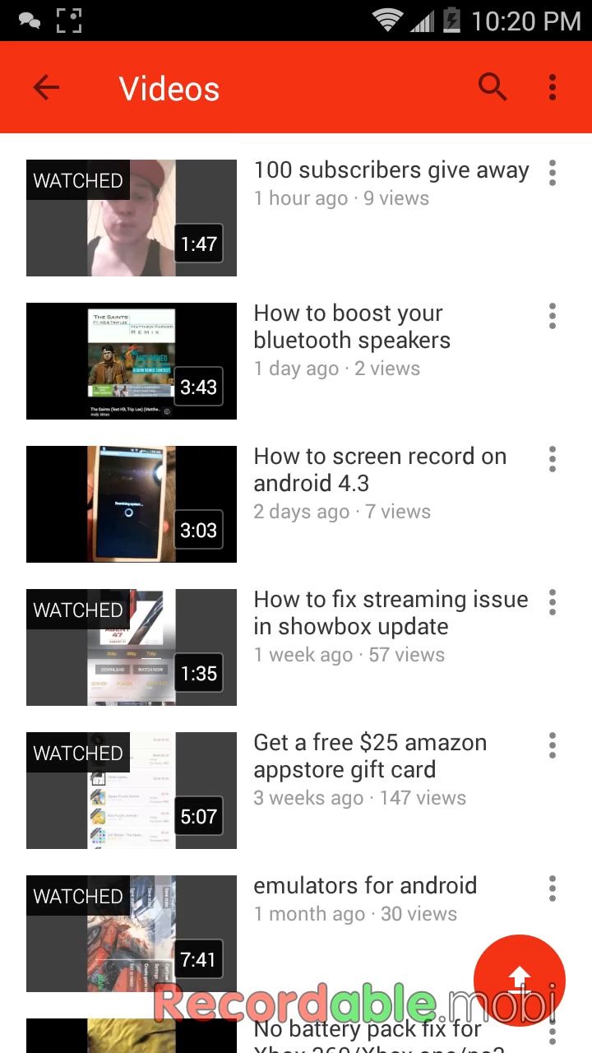
scroll(down, 3)
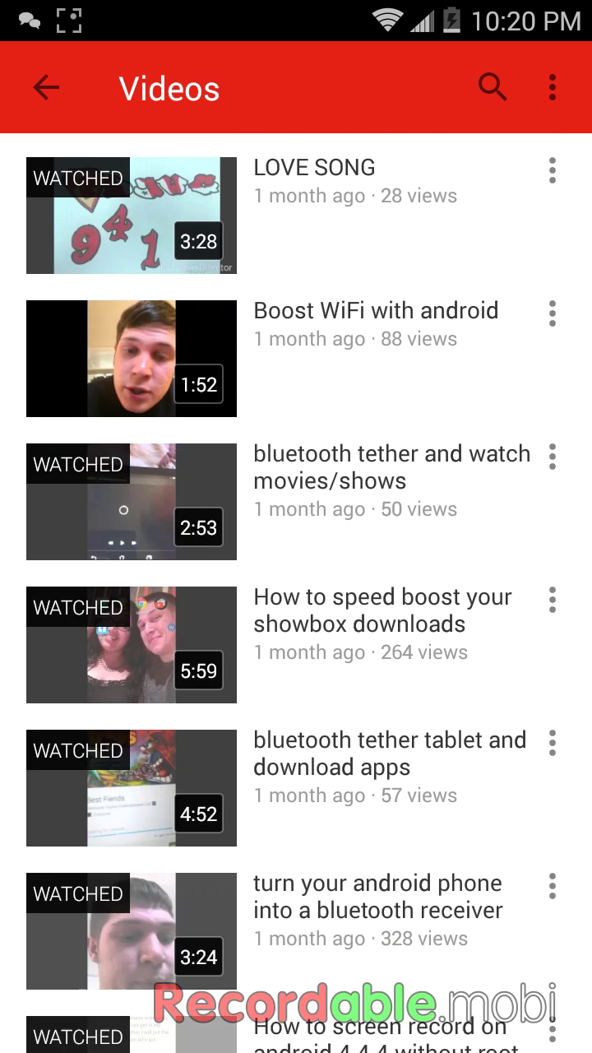
click(492, 189)
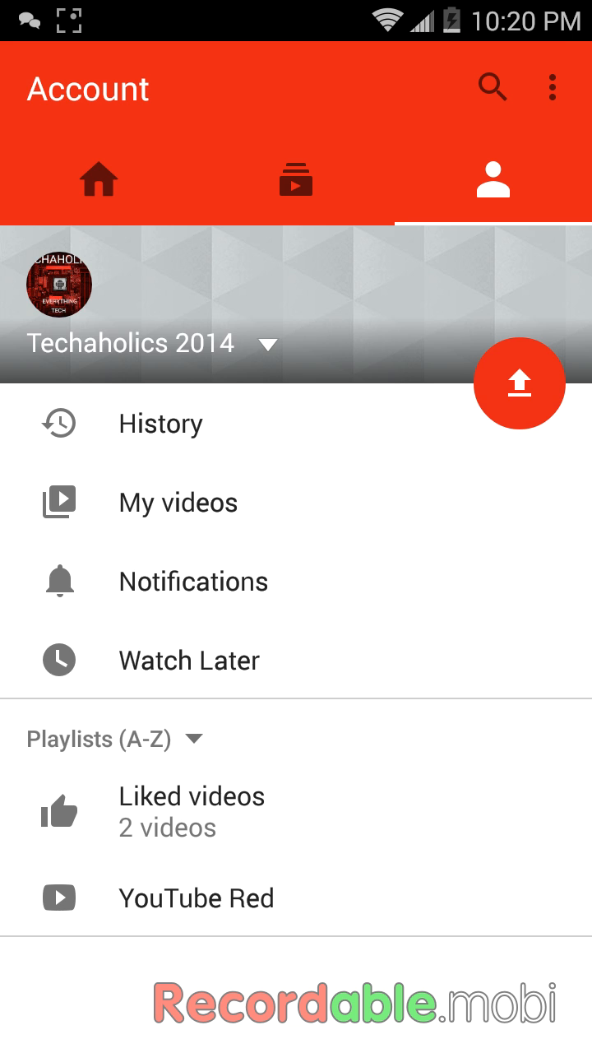
scroll(down, 3)
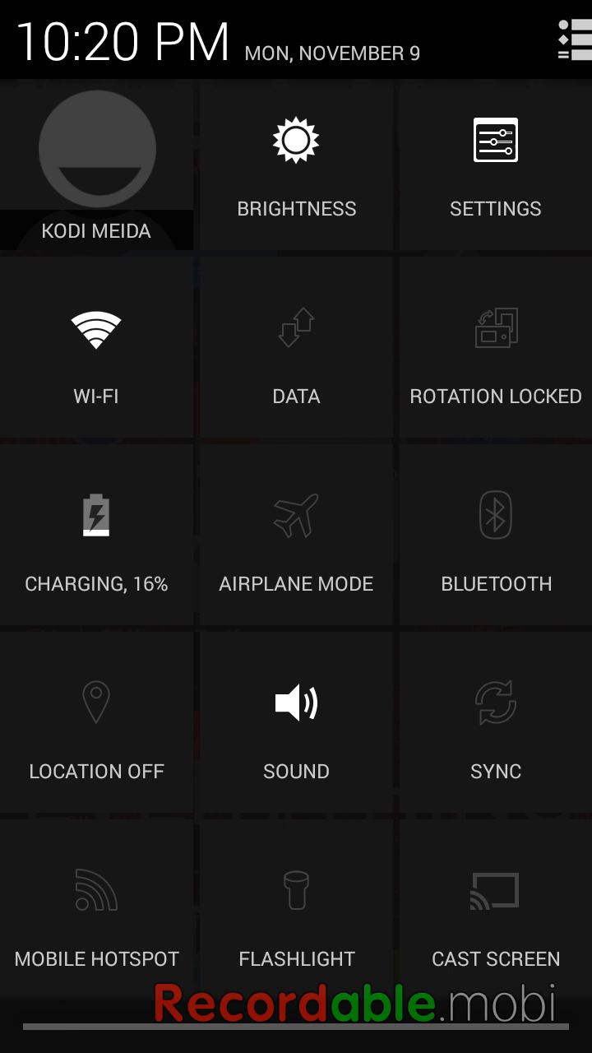
- Go from quick settings into Android Settings > Apps and locate YouTube
click(495, 155)
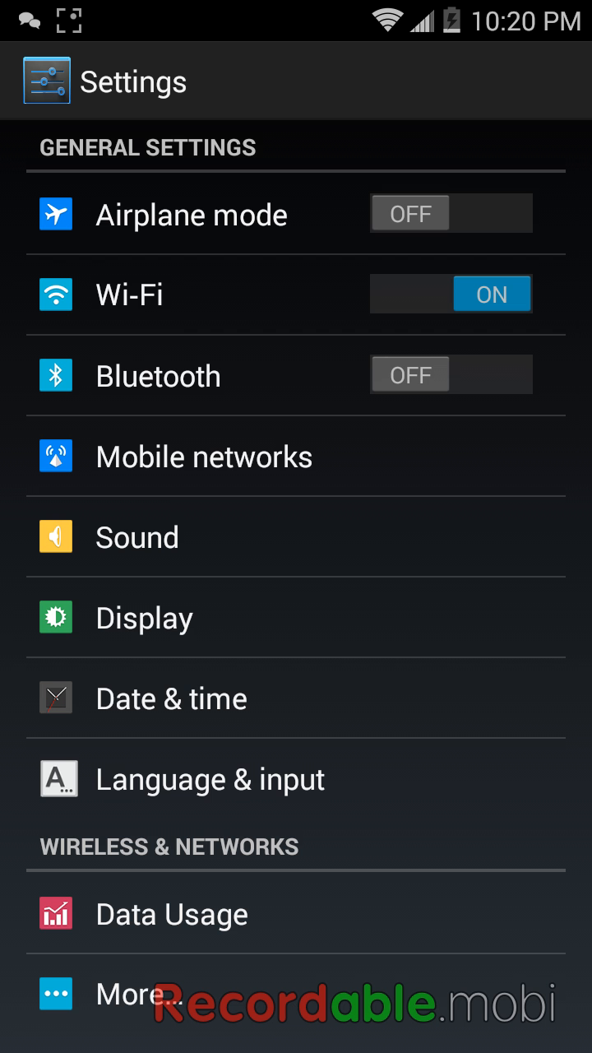
scroll(down, 3)
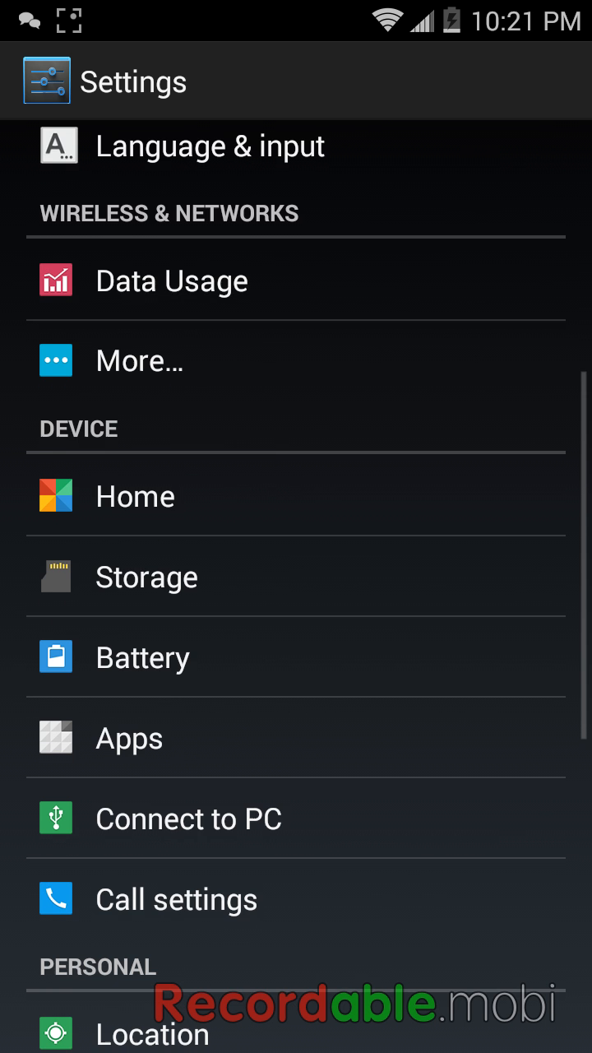
scroll(down, 3)
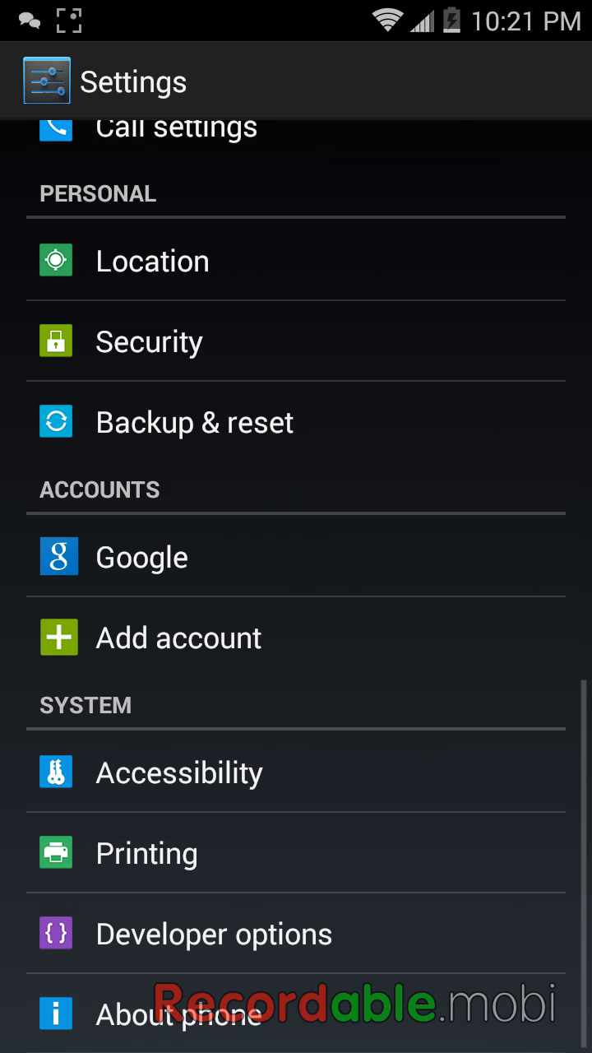
scroll(up, 3)
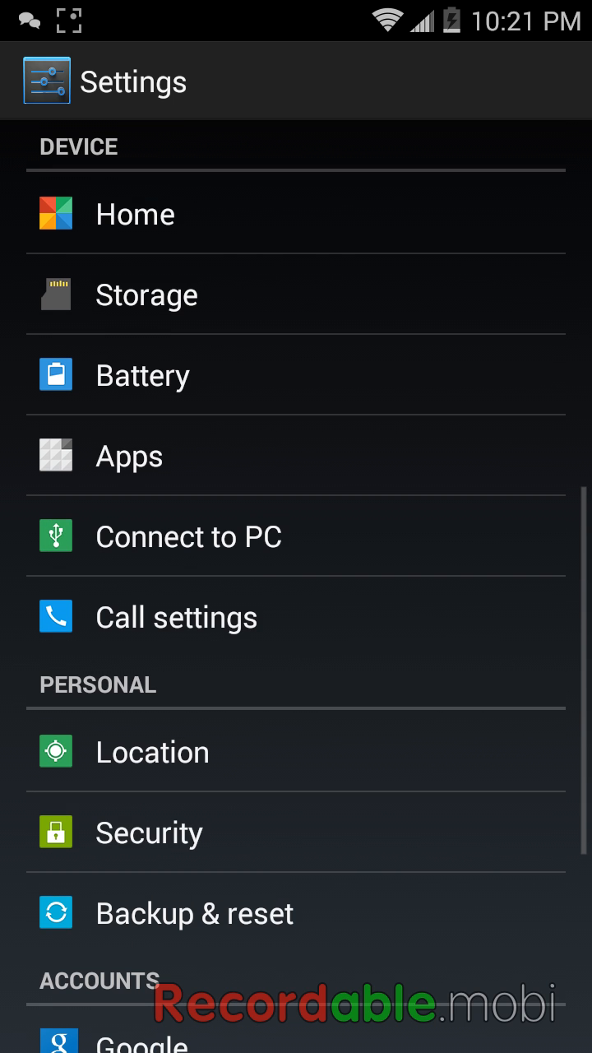
click(128, 456)
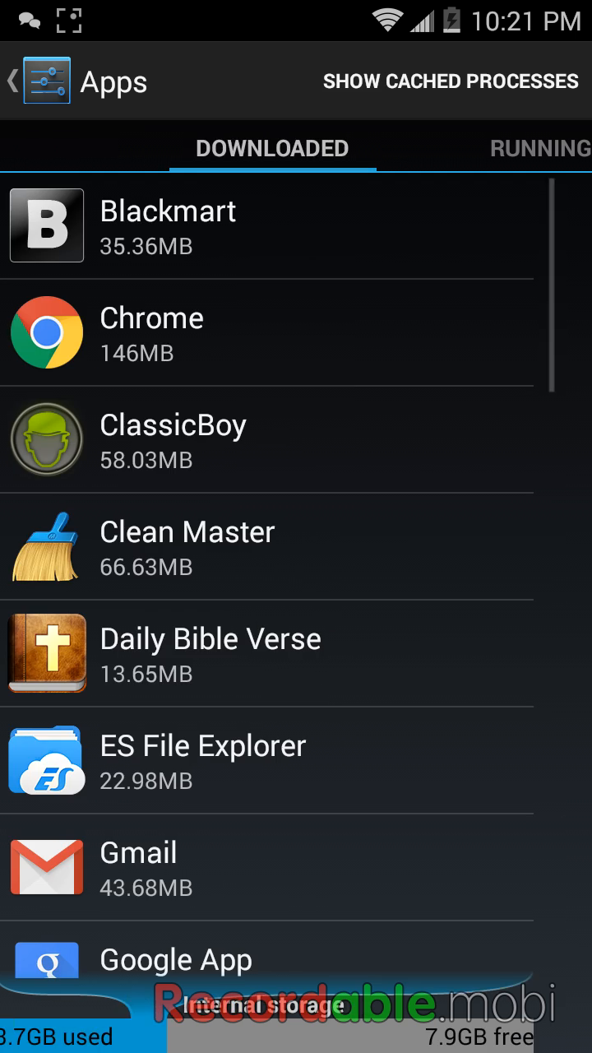
scroll(down, 3)
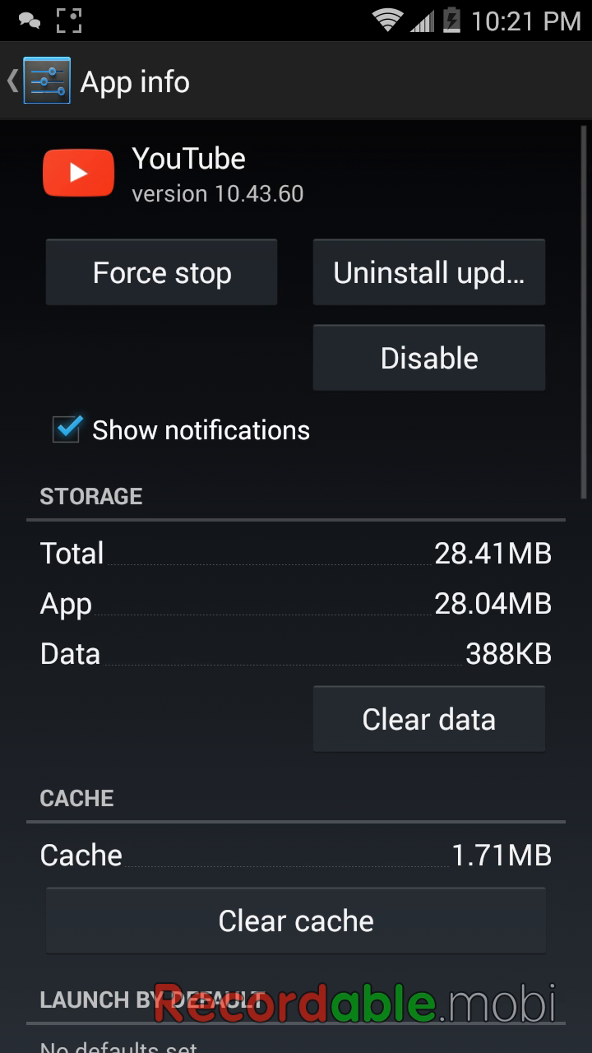
- Uninstall YouTube's updates, confirming replacement with the factory version
click(428, 273)
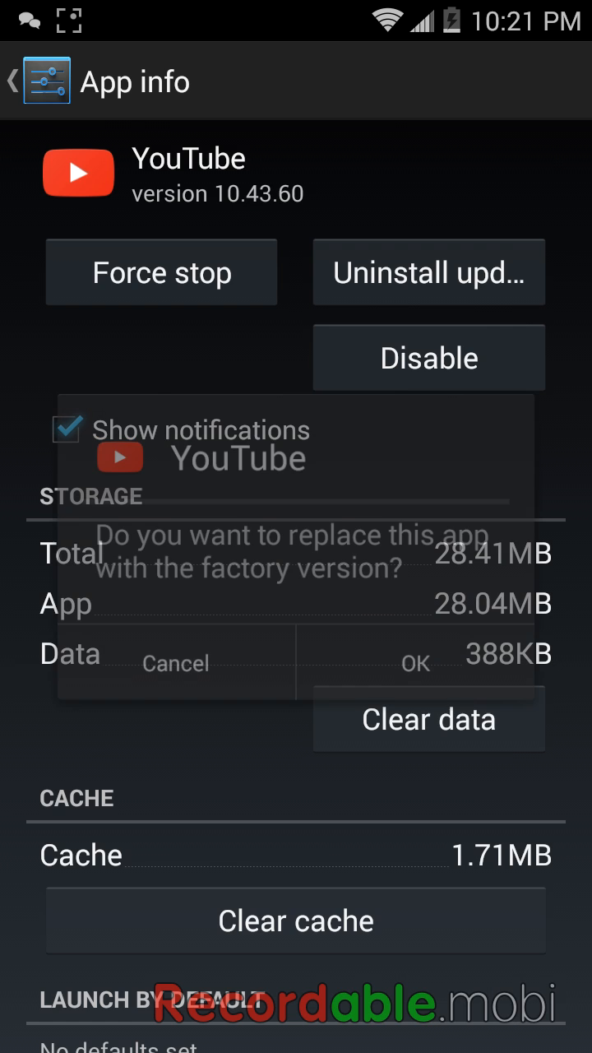
click(414, 665)
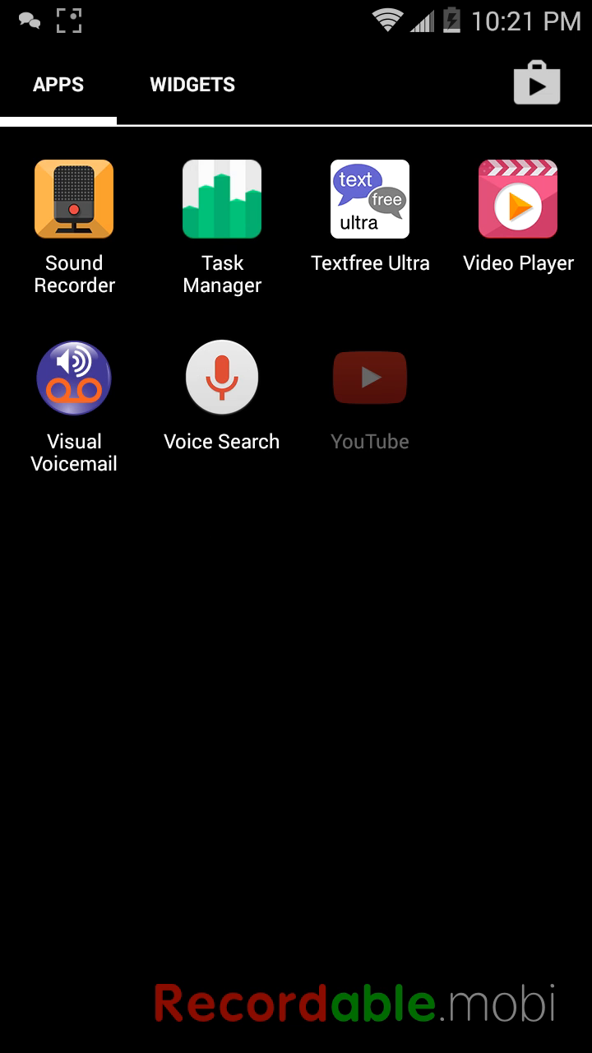
- Launch the factory YouTube and sign in with the channel's account
click(369, 378)
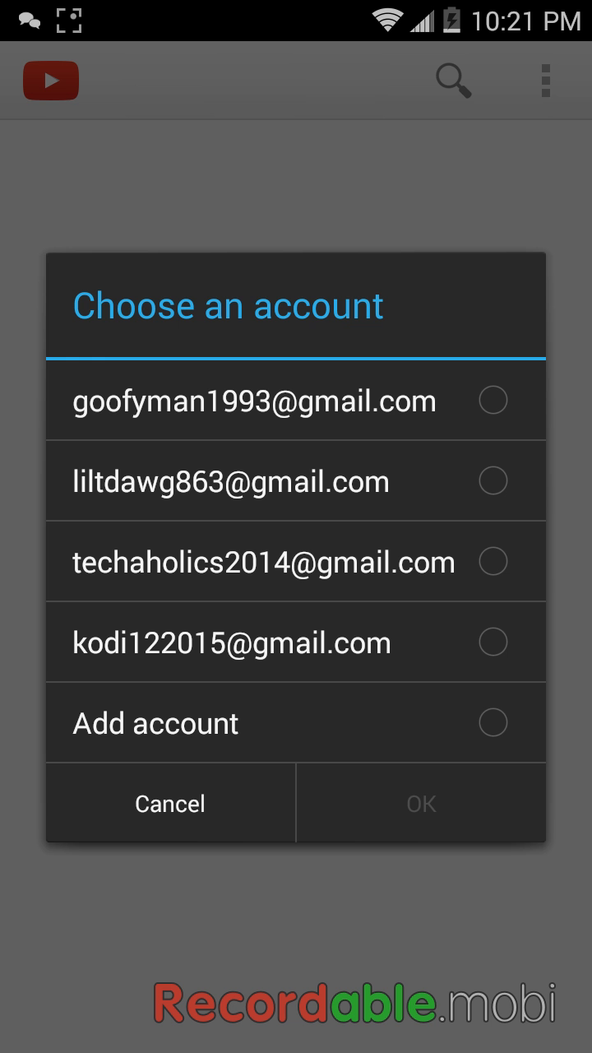
click(263, 563)
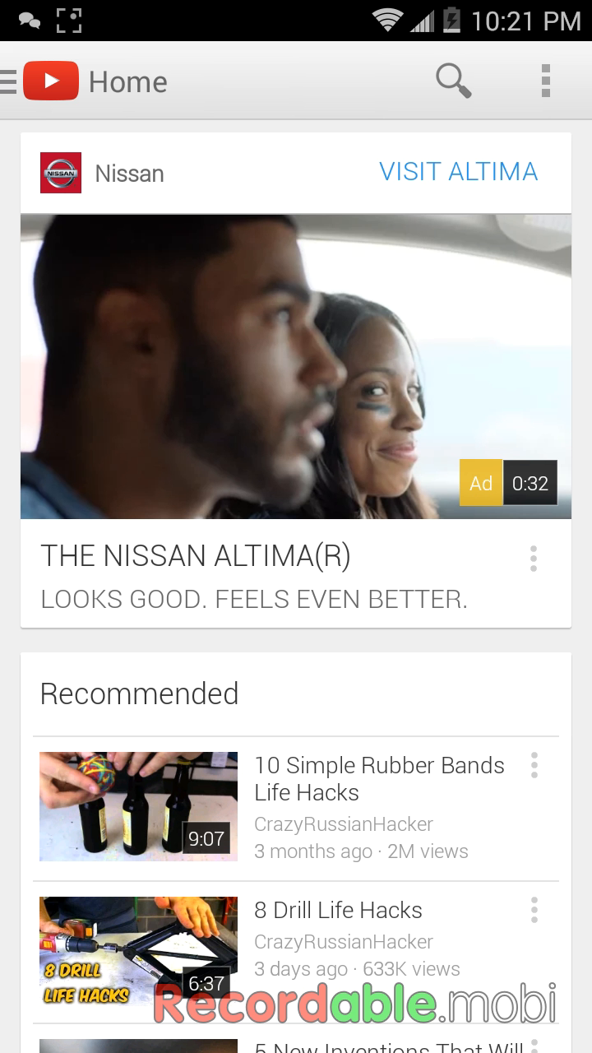
click(7, 82)
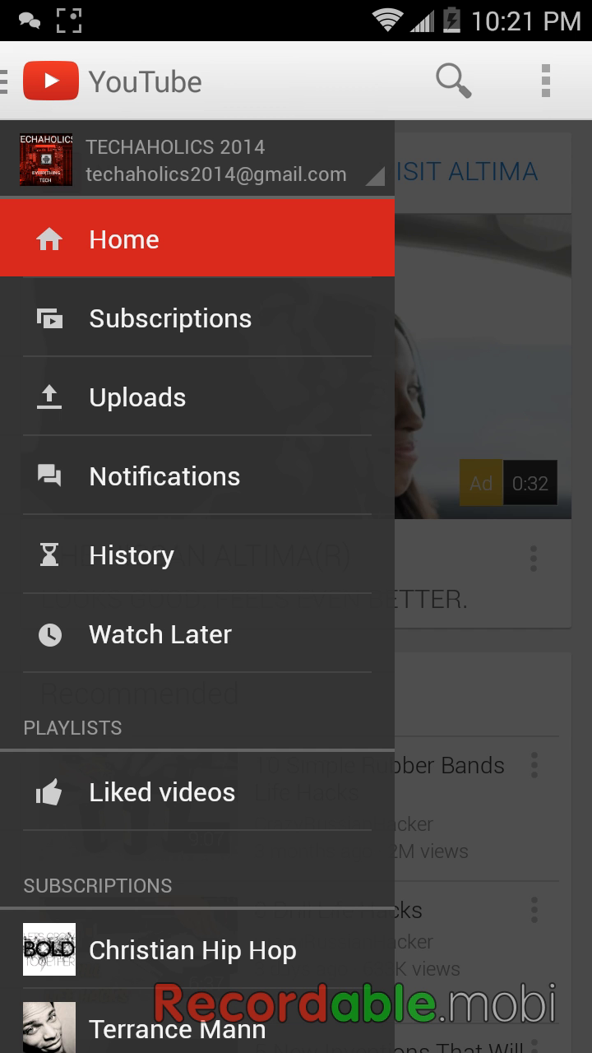
- View the Techaholics 2014 Uploads list and scroll through the older videos
click(169, 320)
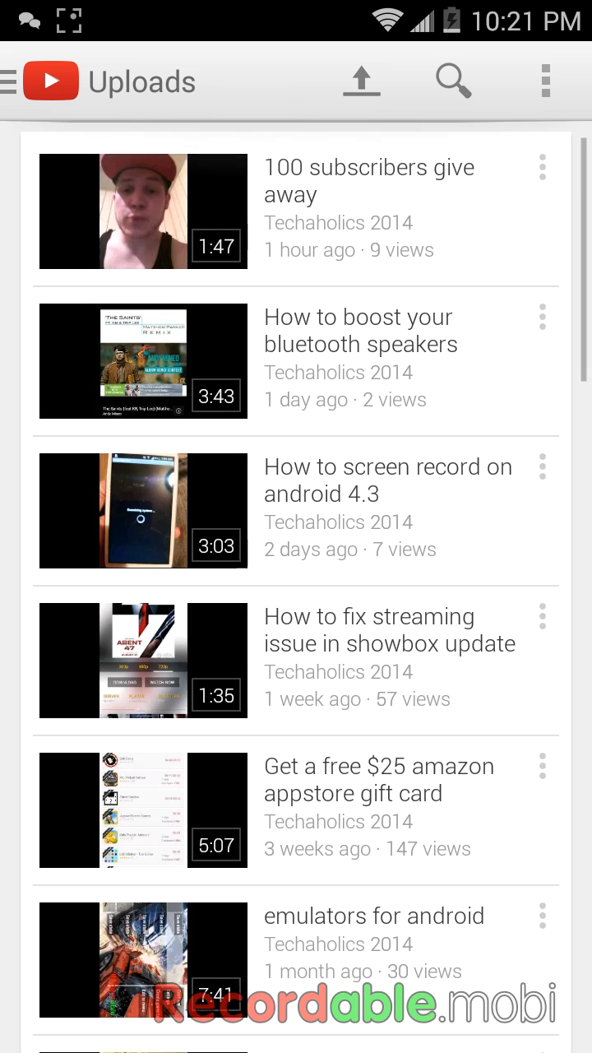
scroll(down, 3)
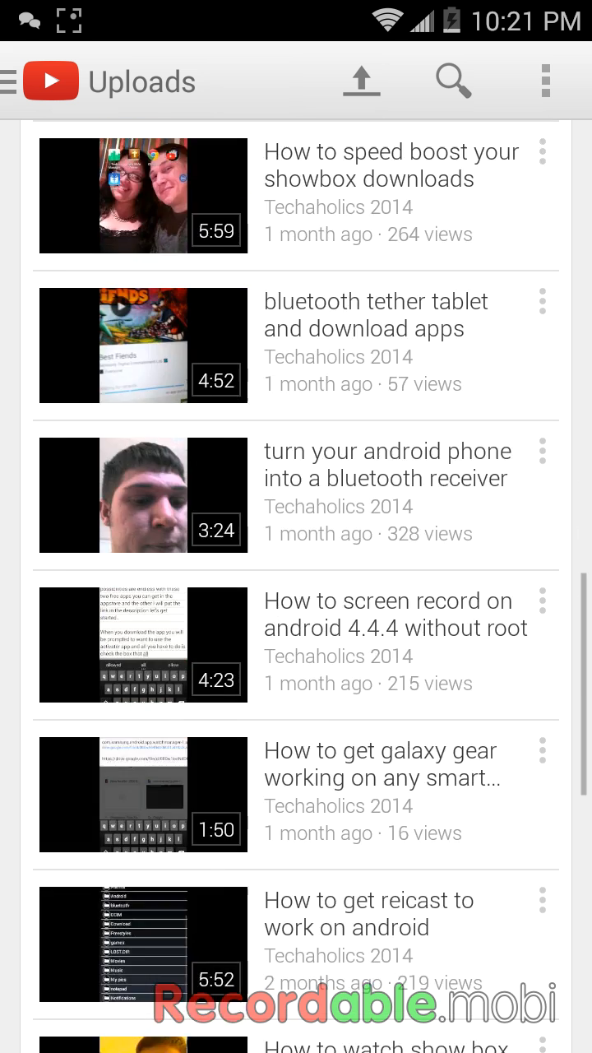
scroll(down, 3)
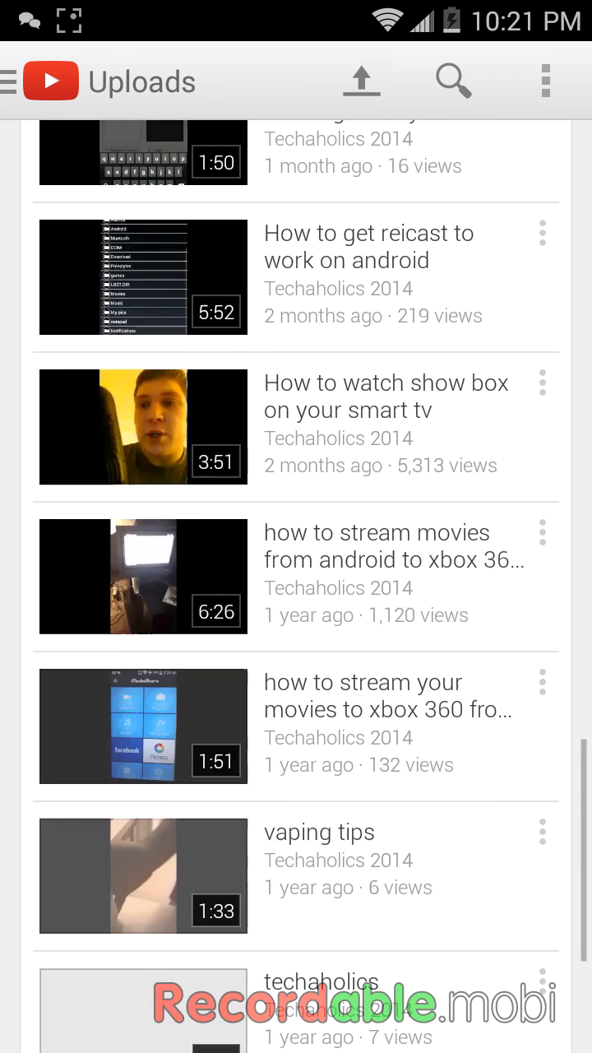
click(543, 82)
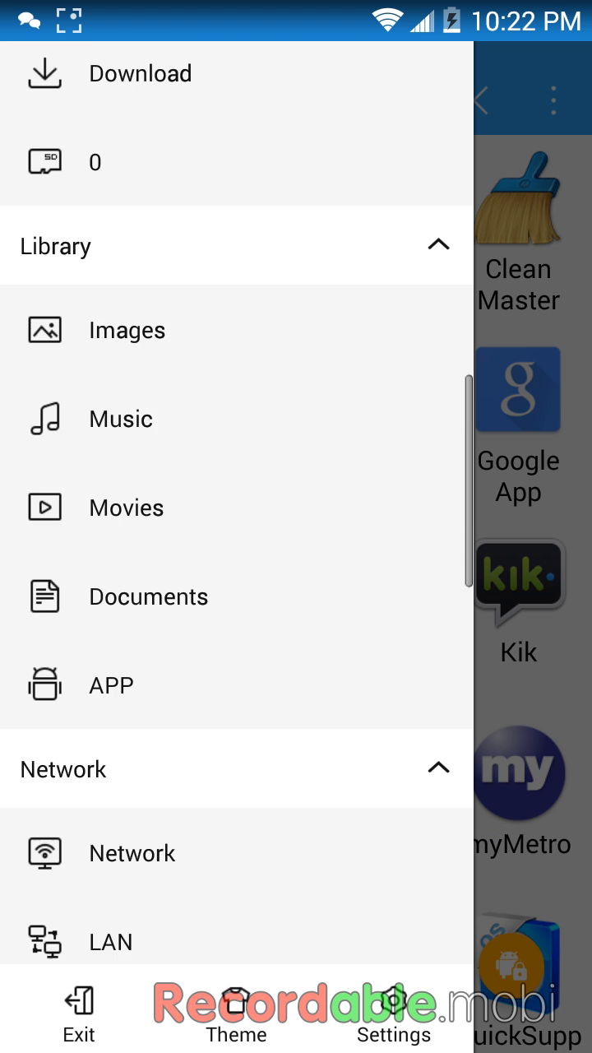
- Open the received YouTube.apk in ES File Explorer and install it over the built-in app
click(110, 685)
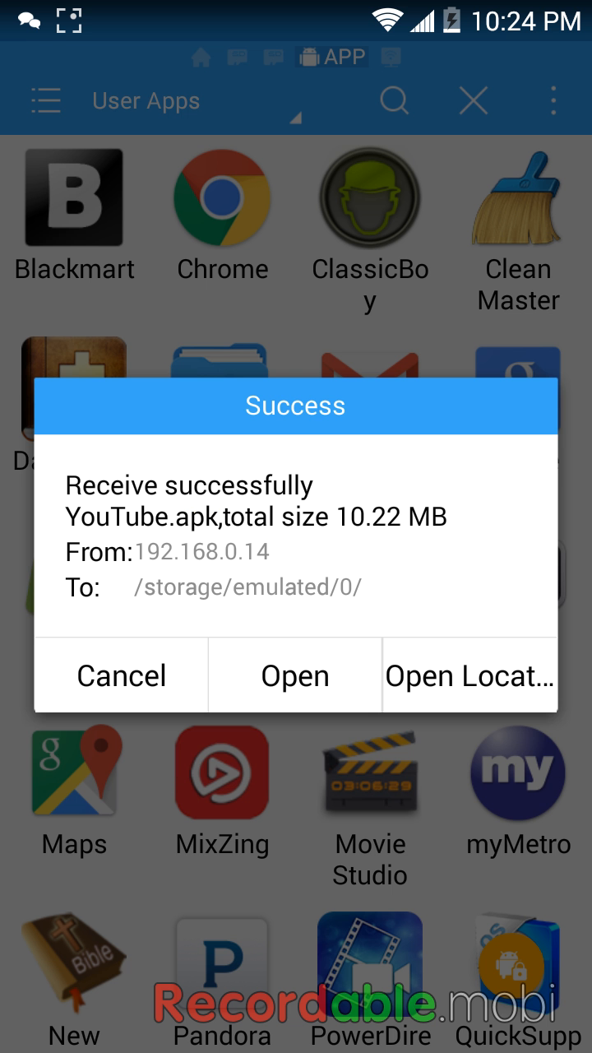
click(295, 675)
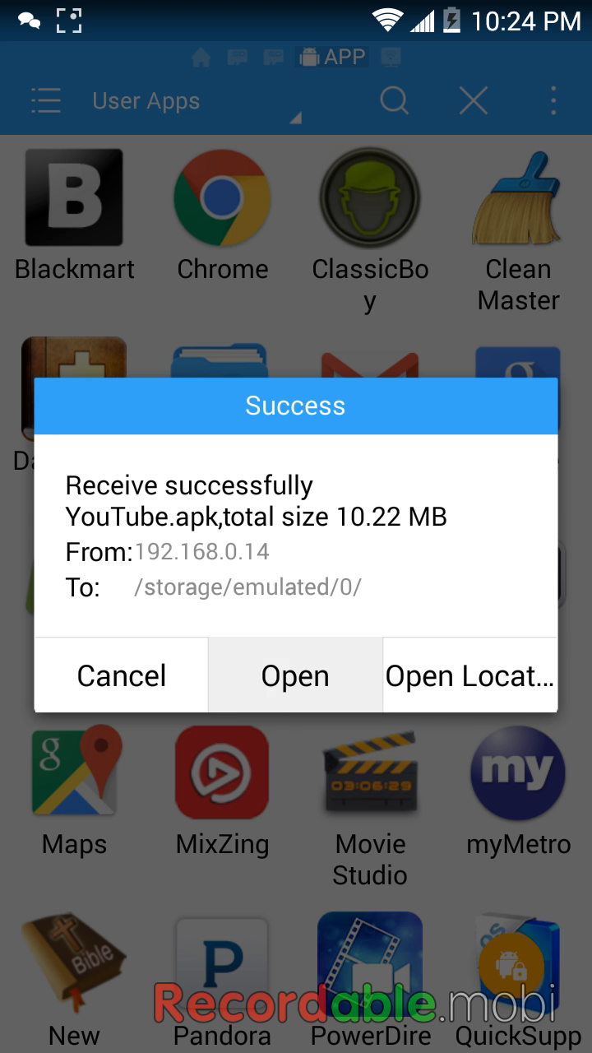
click(295, 675)
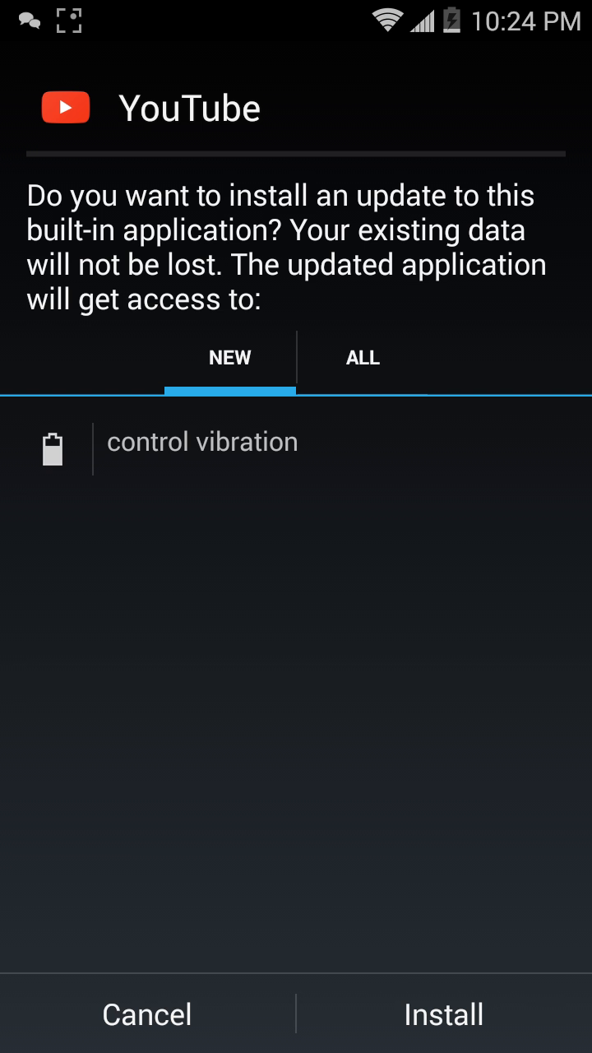
click(443, 1017)
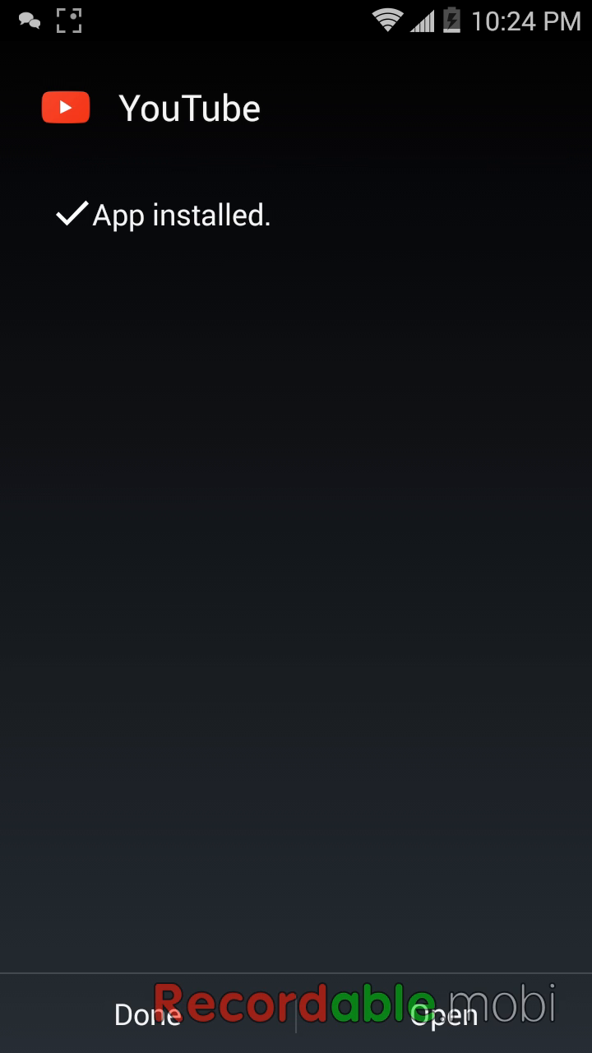
- Dismiss the 'YouTube has stopped' message and relaunch YouTube to its Home feed
click(441, 1016)
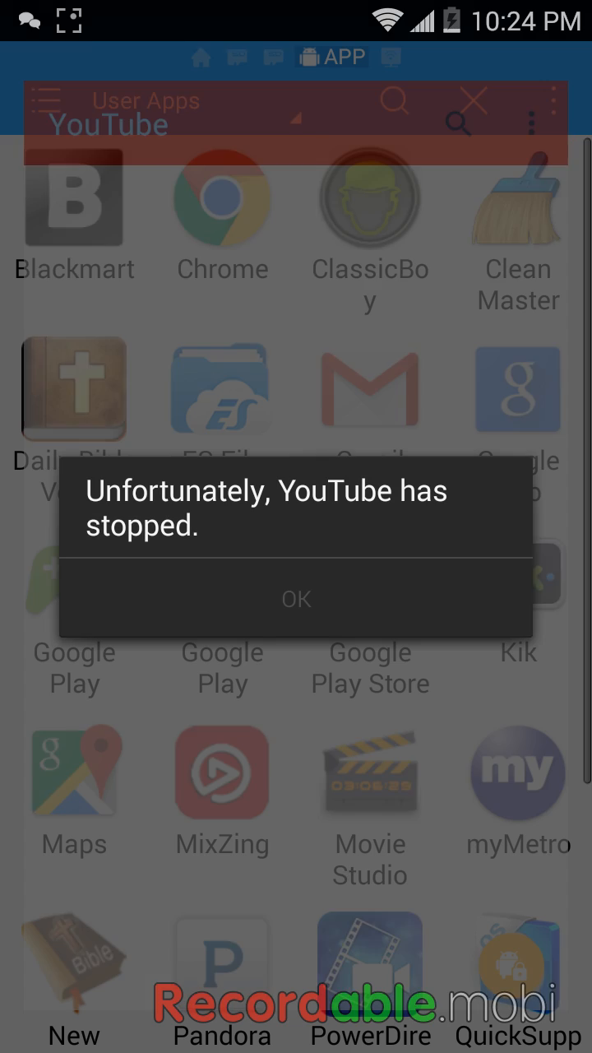
click(296, 599)
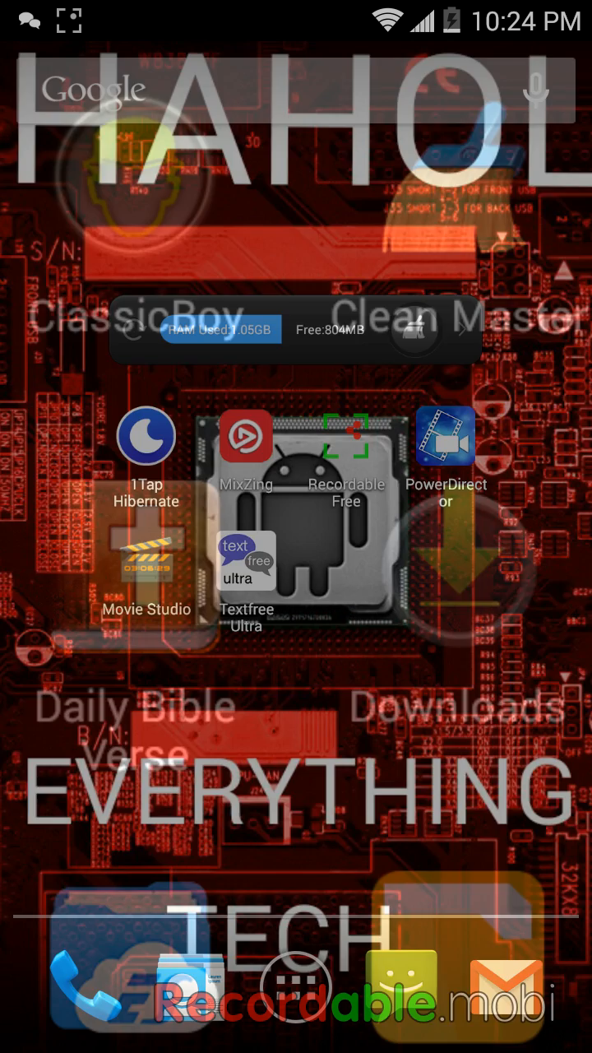
click(296, 984)
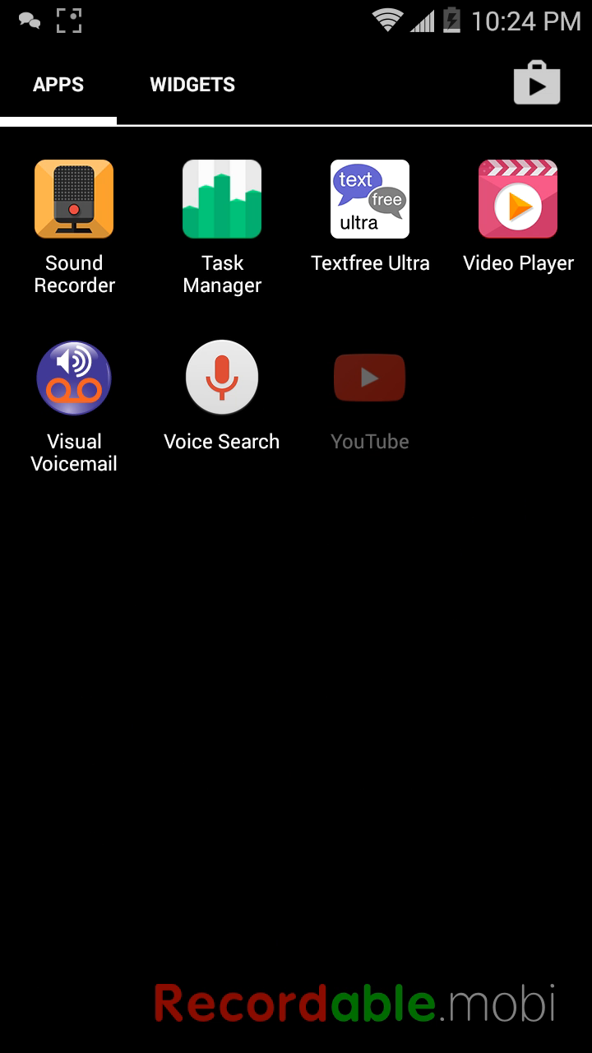
click(369, 378)
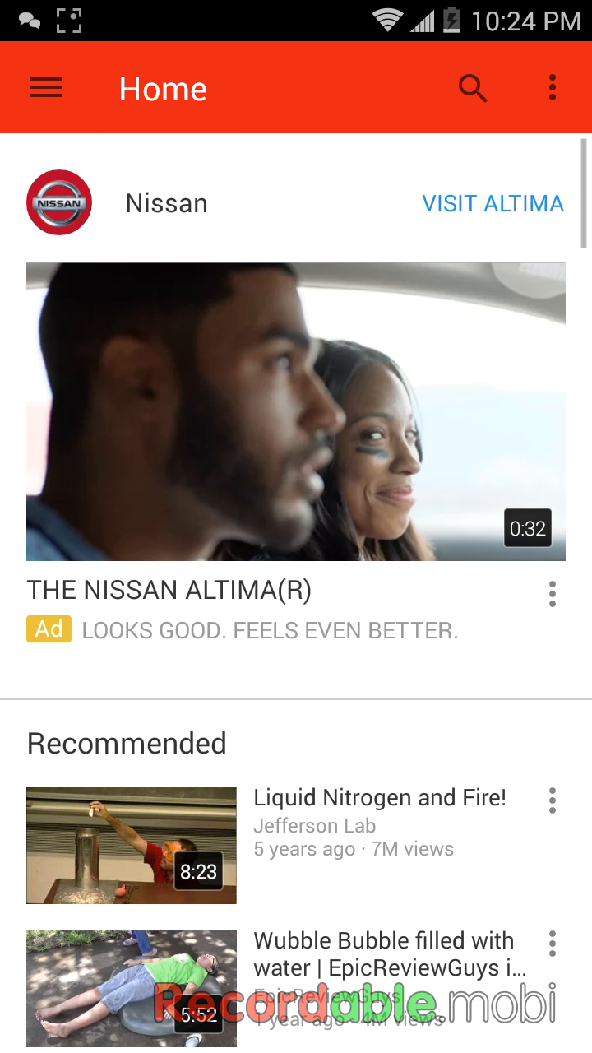
- Go to the Techaholics 2014 channel and browse its Videos, Playlists and Home tabs
click(46, 87)
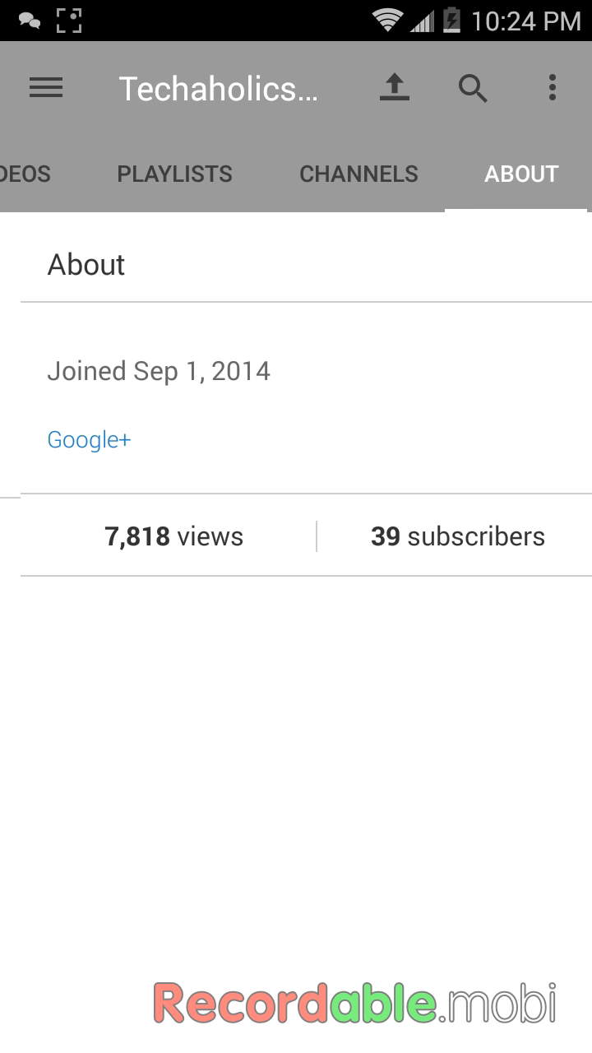
click(358, 175)
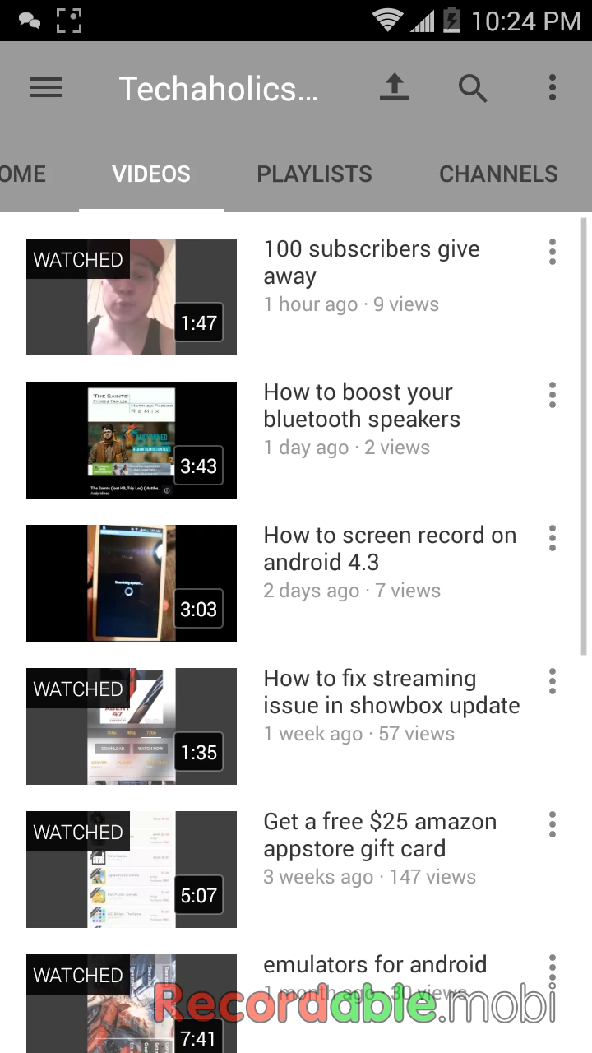
scroll(down, 3)
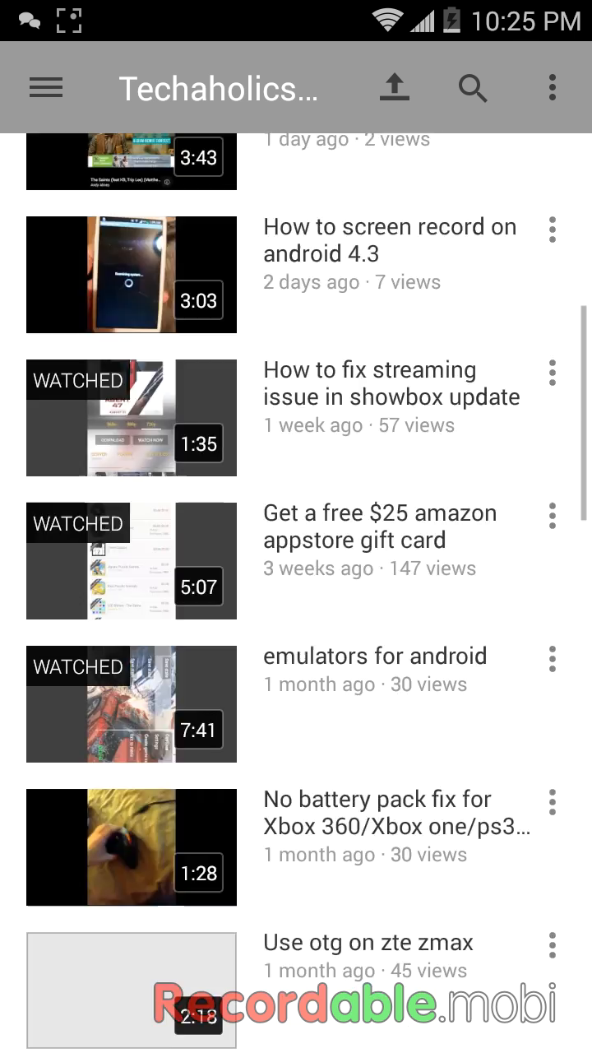
click(176, 174)
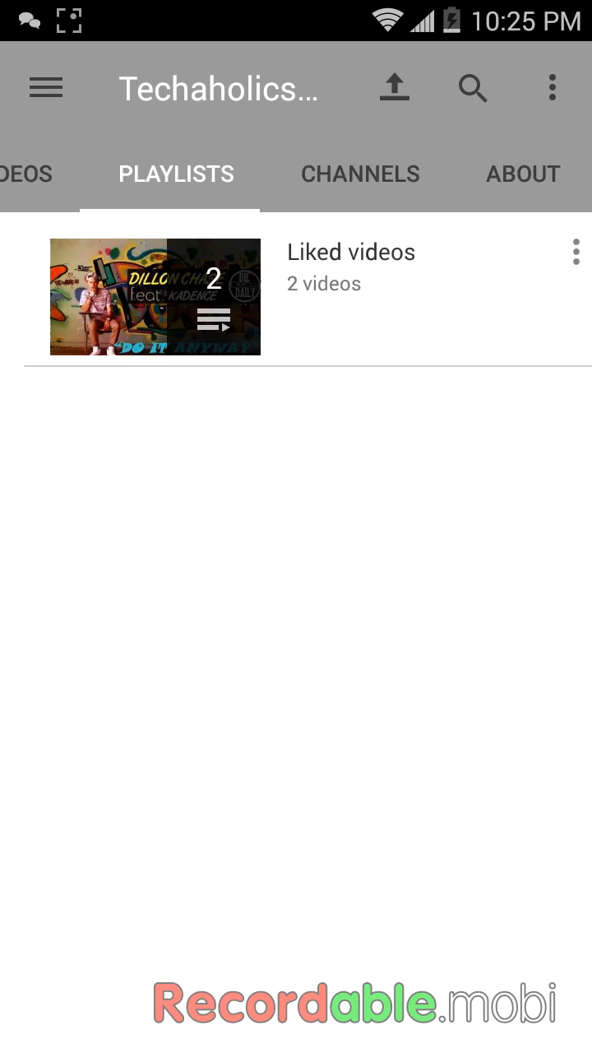
click(522, 175)
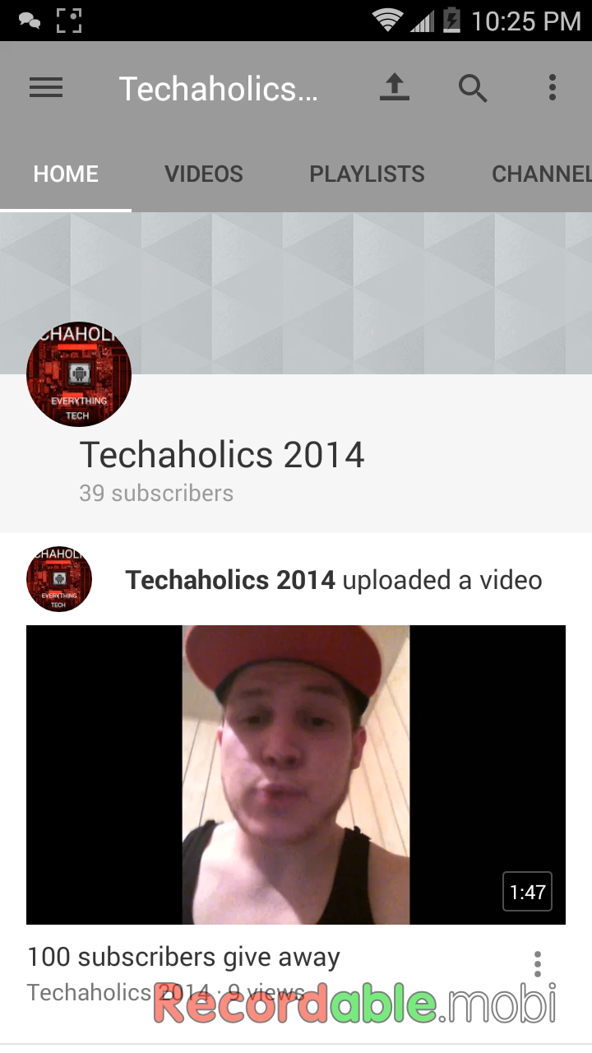
- Reopen the channel and view About showing 7,818 views and 39 subscribers, ending on Playlists
click(46, 86)
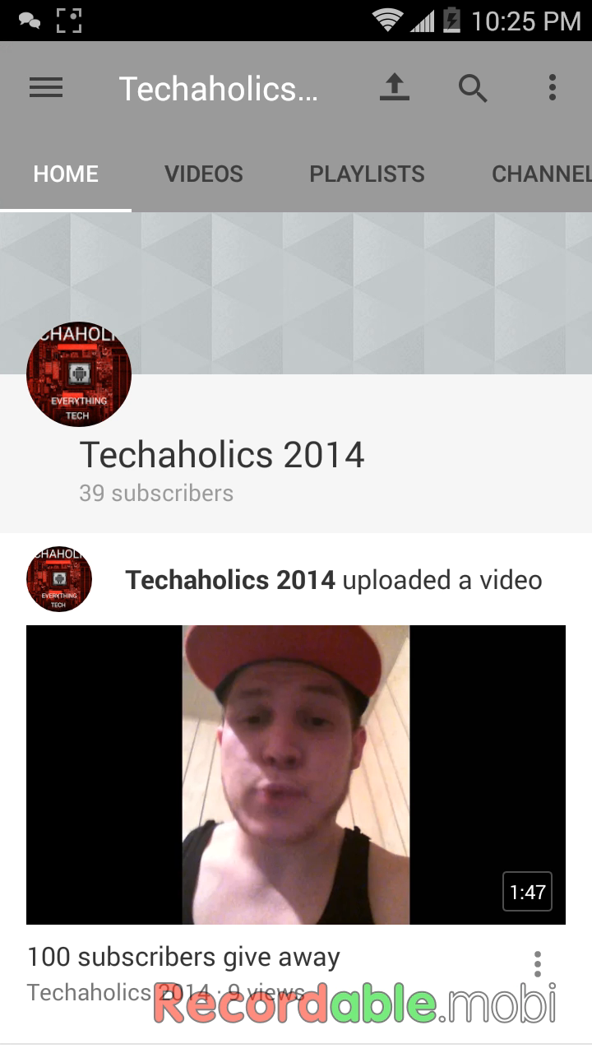
click(367, 175)
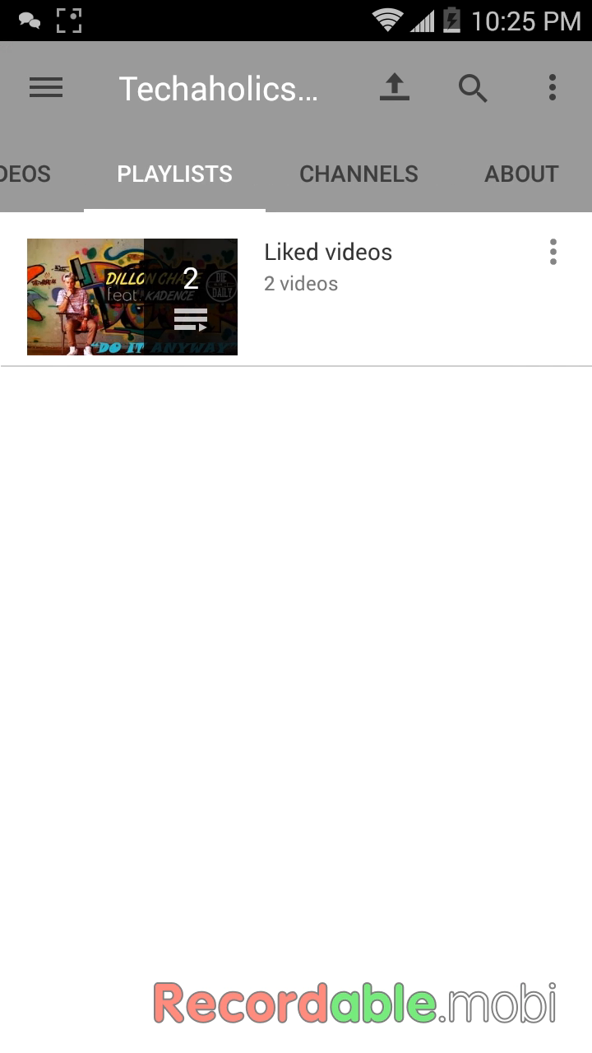
click(522, 174)
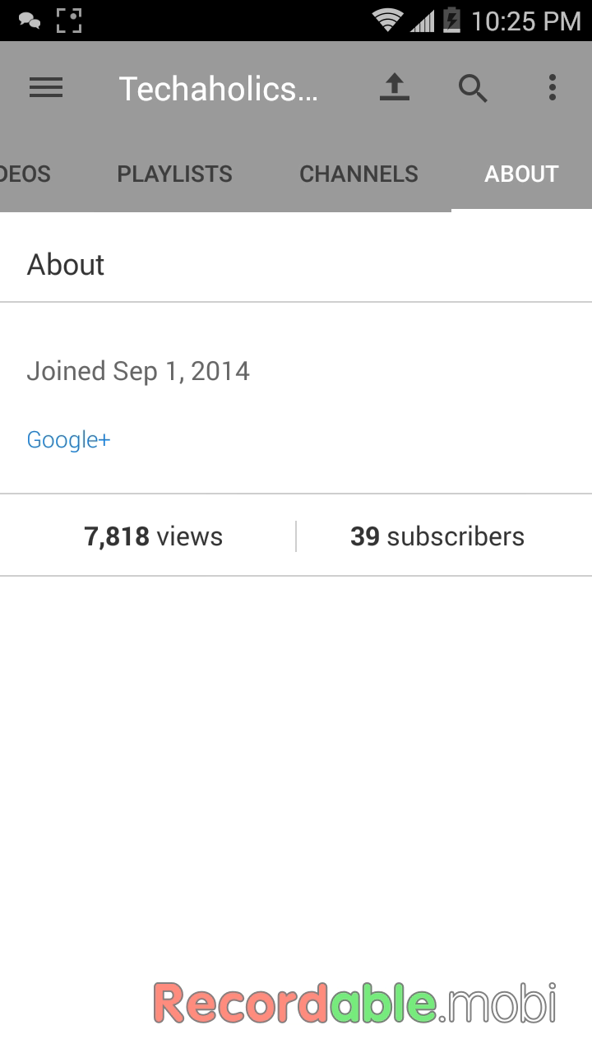
click(175, 175)
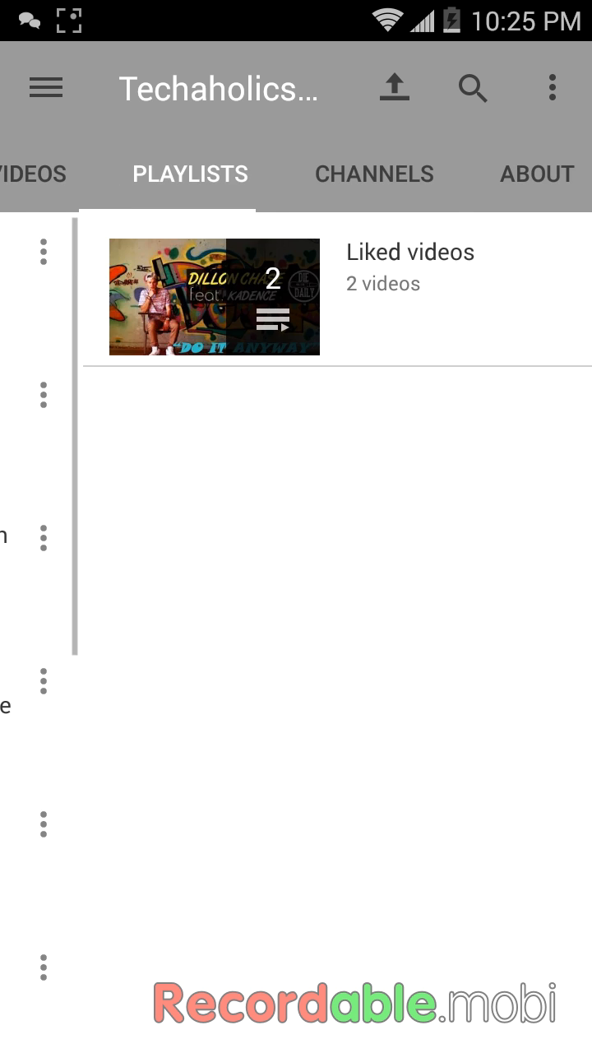